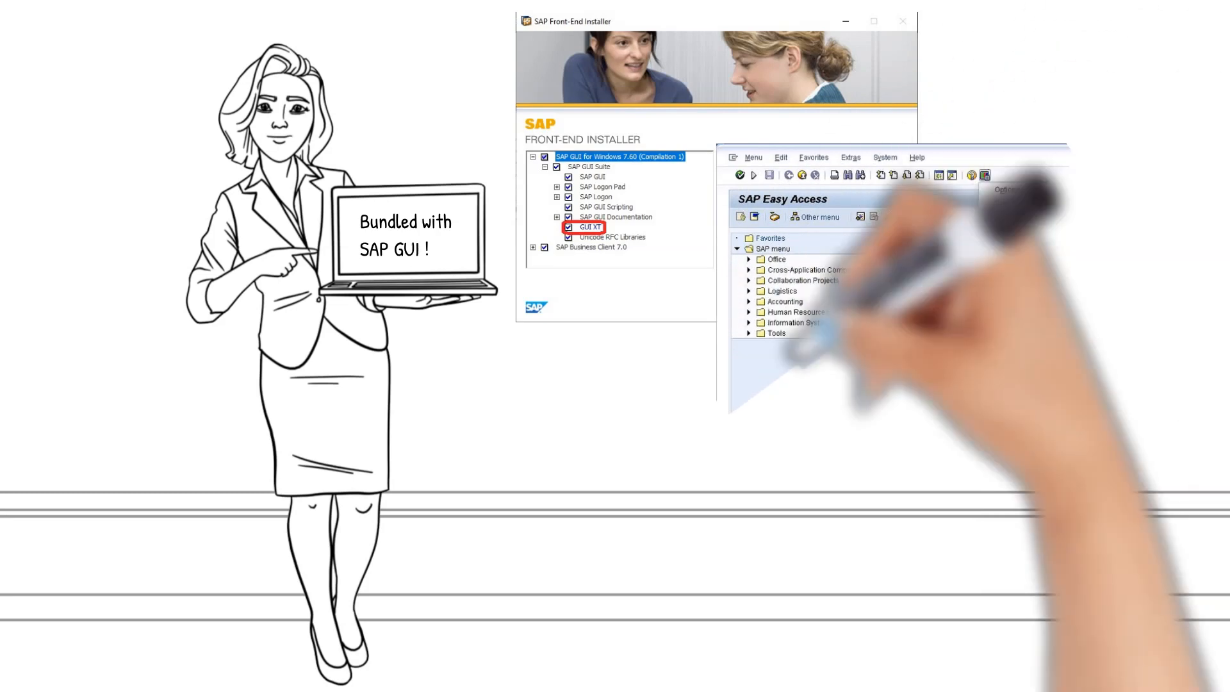
click(984, 175)
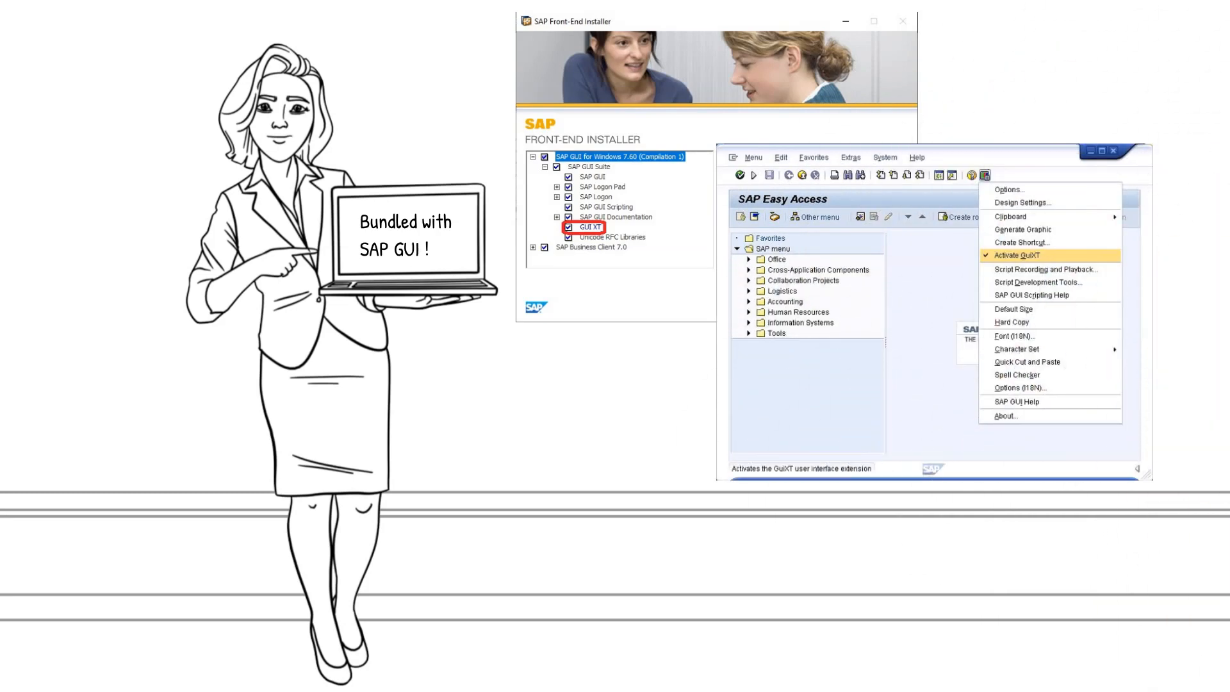